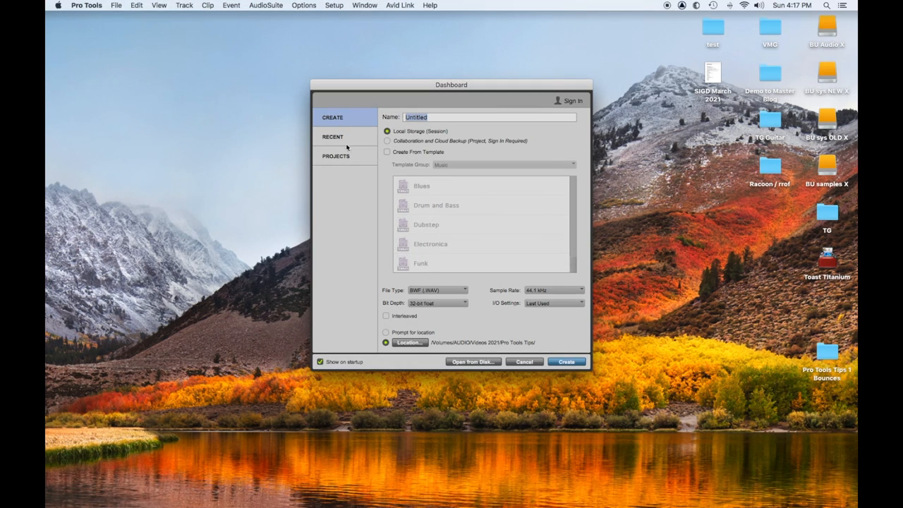
Step: Browse the Recent and Cloud Projects views, then keep a new session at 44.1 kHz sample rate
left_click(333, 135)
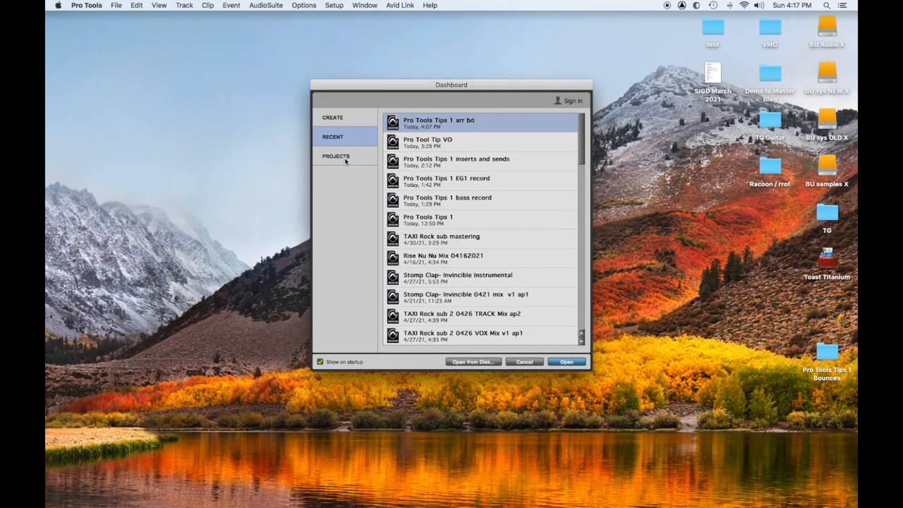
left_click(335, 155)
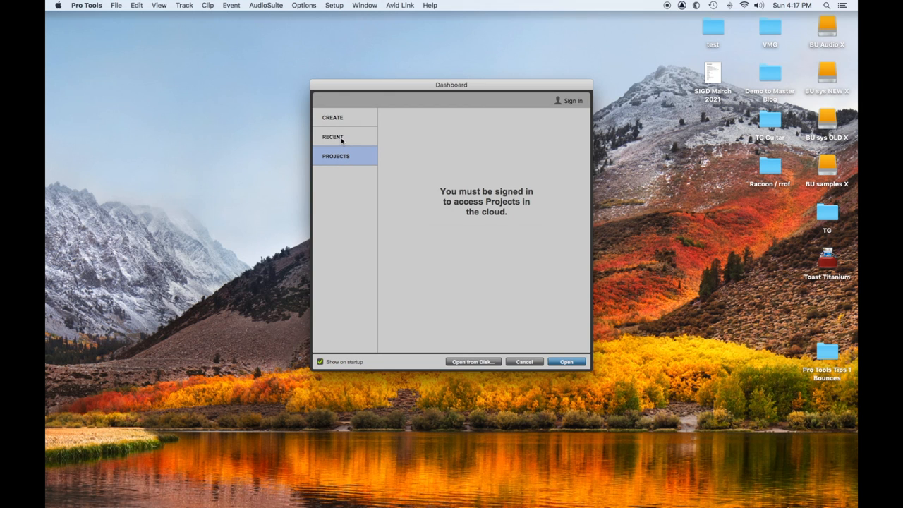
left_click(333, 117)
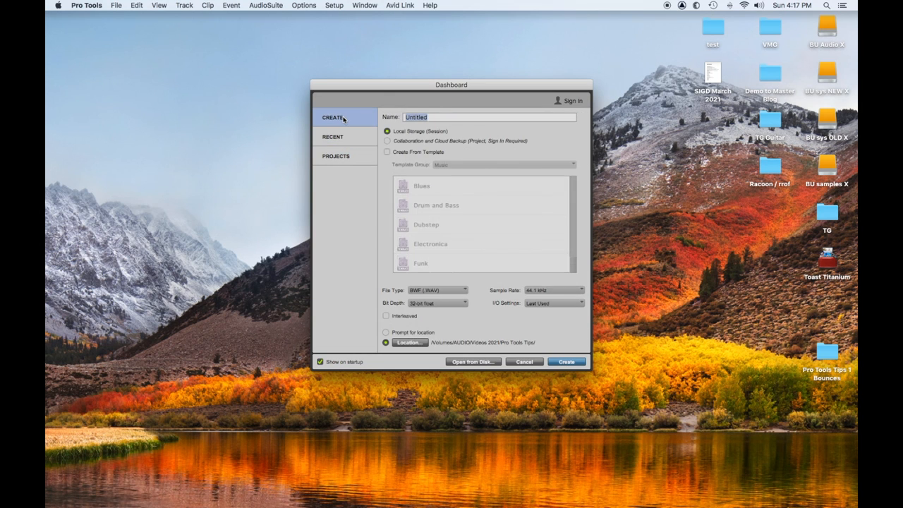
mouse_move(467, 302)
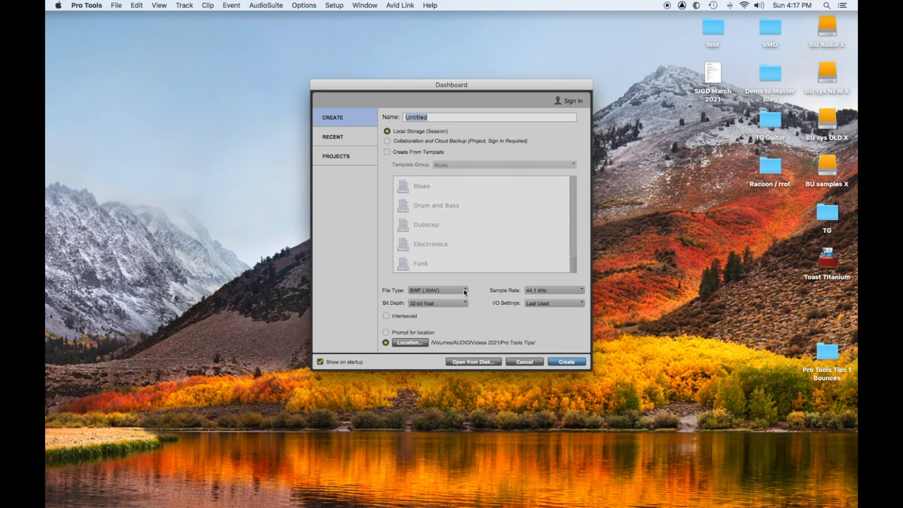
mouse_move(464, 304)
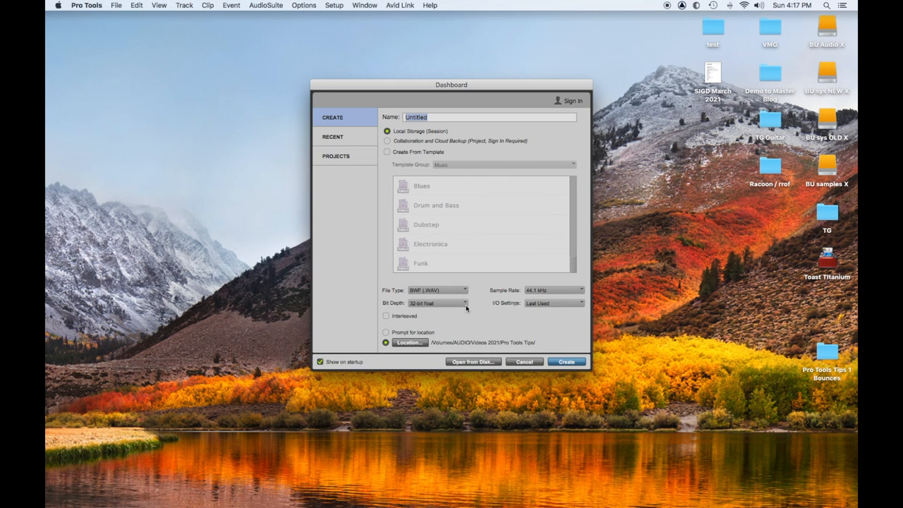
mouse_move(567, 291)
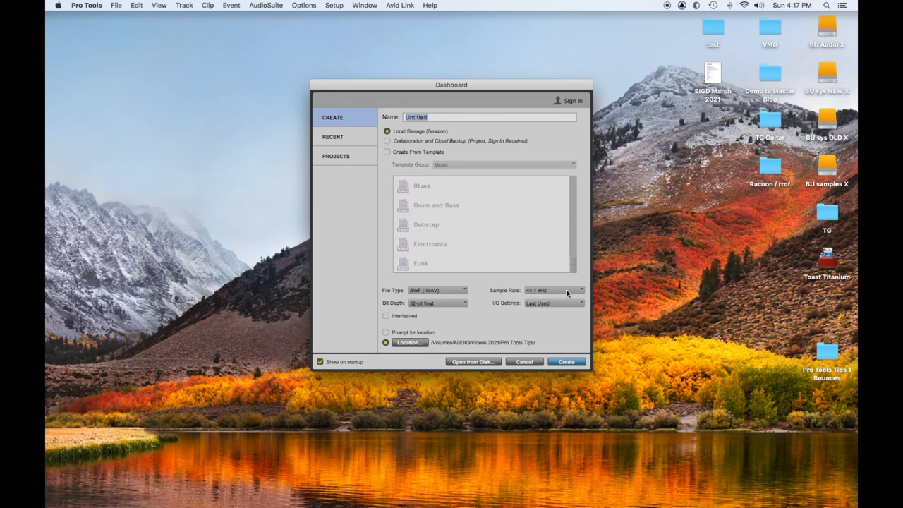
left_click(555, 290)
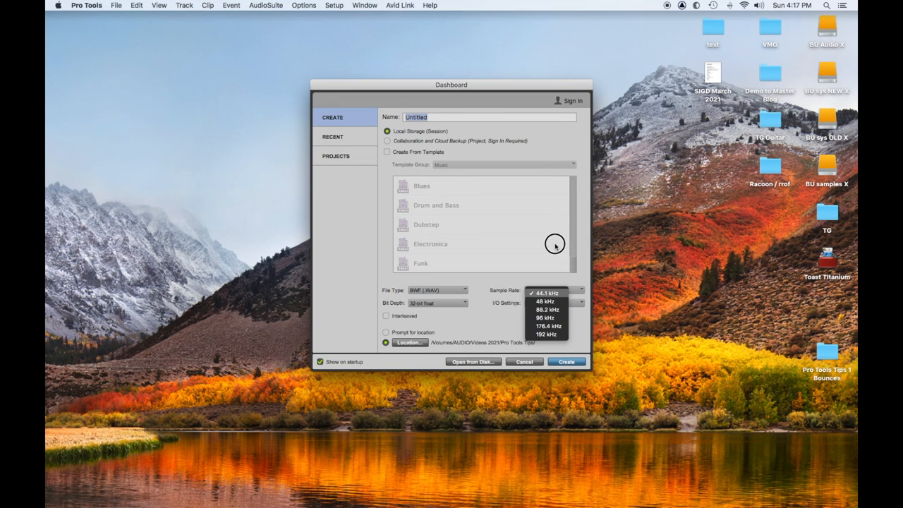
left_click(538, 290)
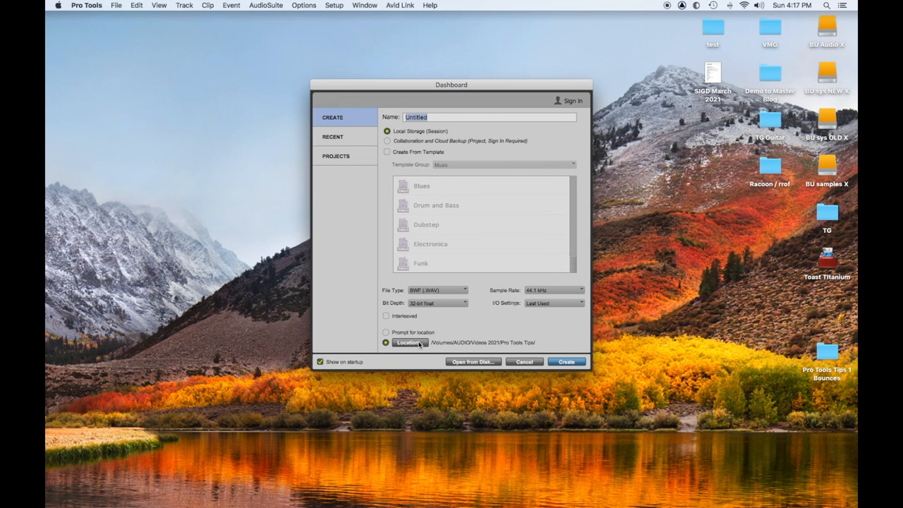
Step: Make a new folder 'PT Tips Nu #1' inside Pro Tools Tips the session location
left_click(408, 342)
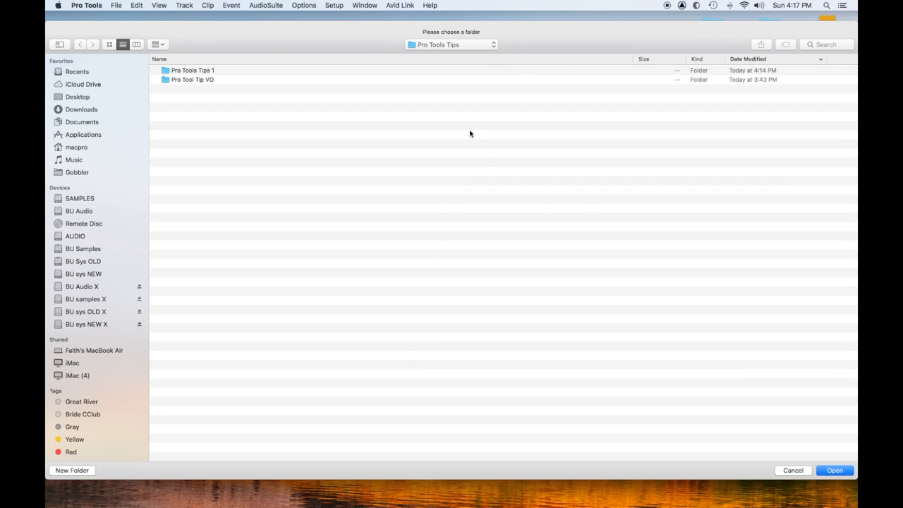
left_click(82, 44)
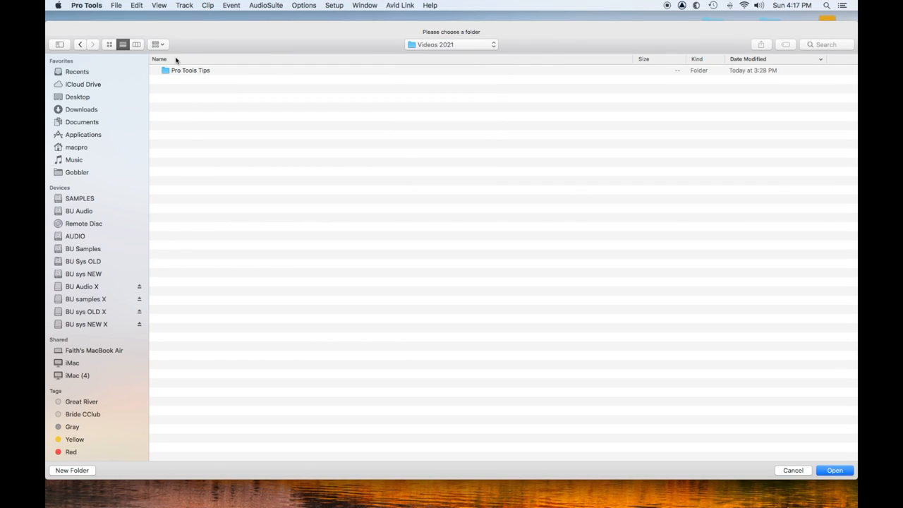
double_click(190, 70)
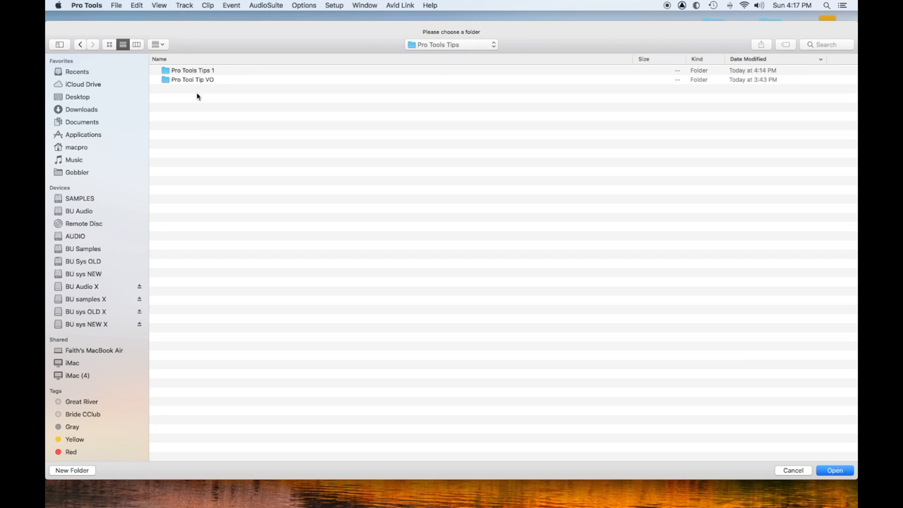
left_click(70, 472)
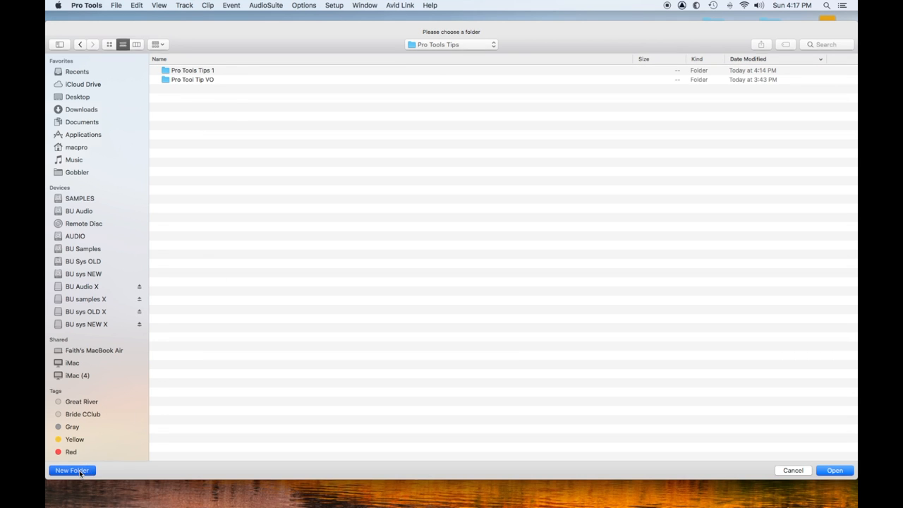
left_click(71, 471)
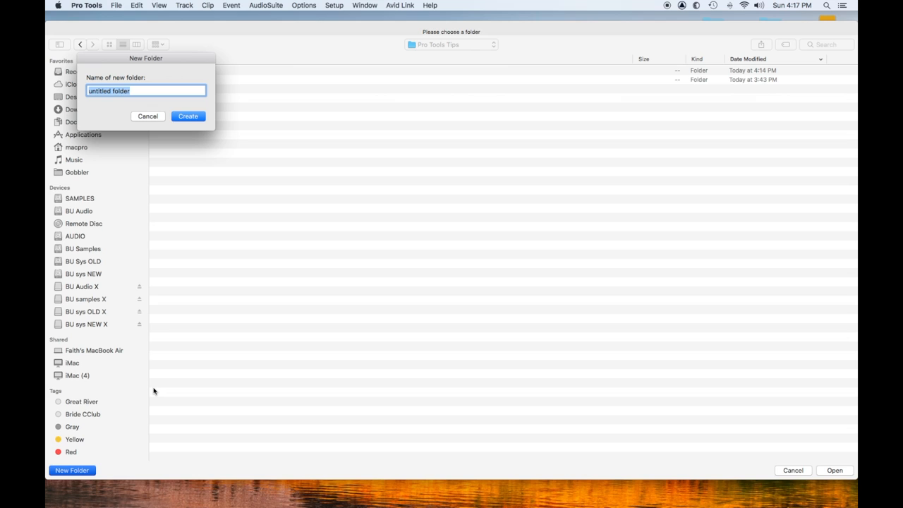
type("PT Tip")
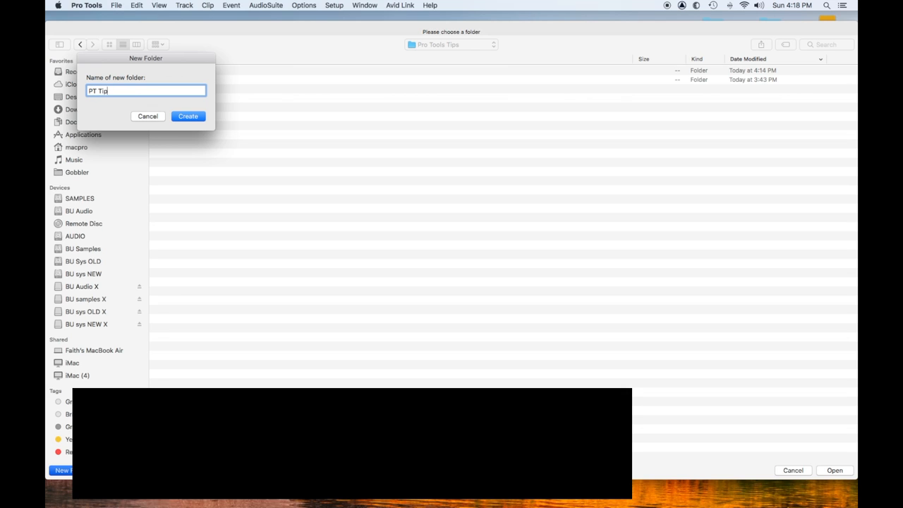
type("s Nu #")
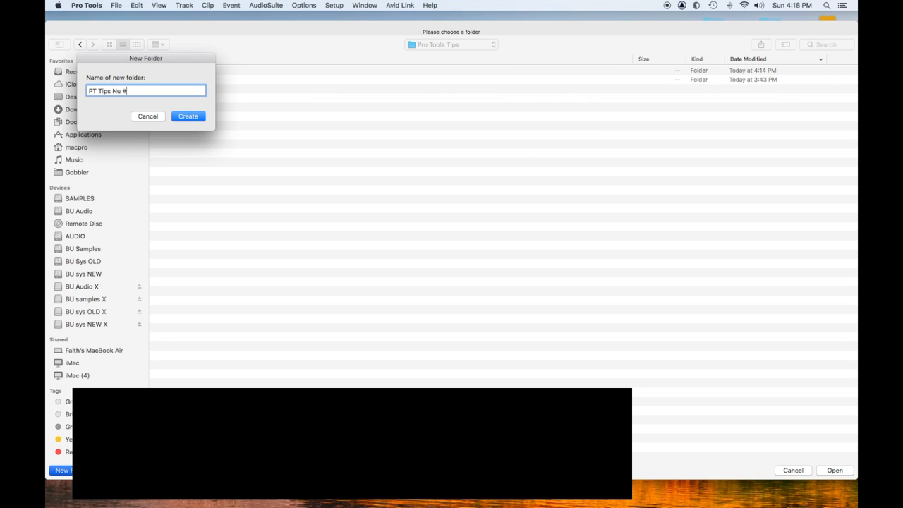
left_click(188, 115)
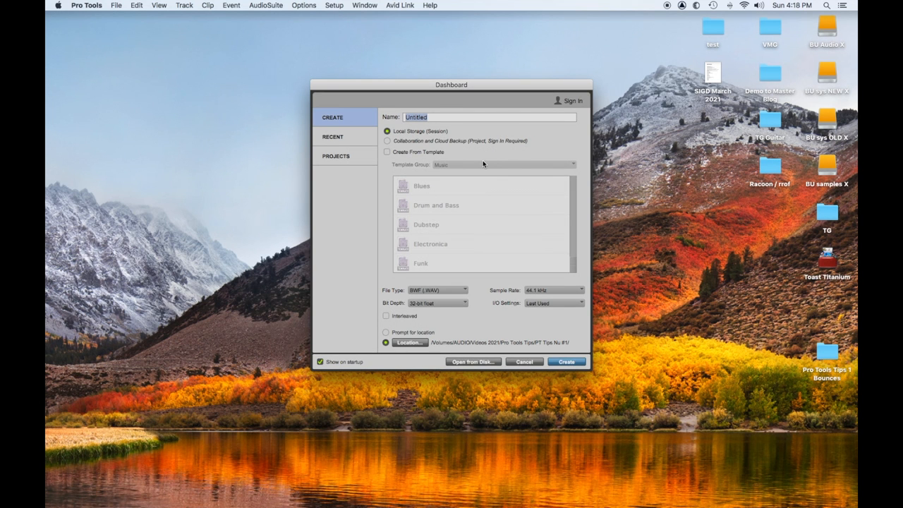
Step: Name the session 'PT Tips NU #1' and create it
type("PT Tips NU #1")
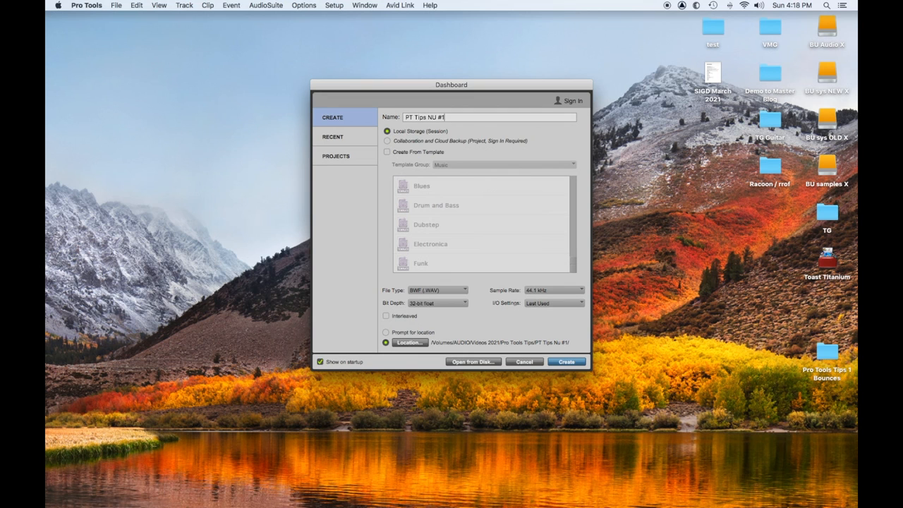
left_click(567, 361)
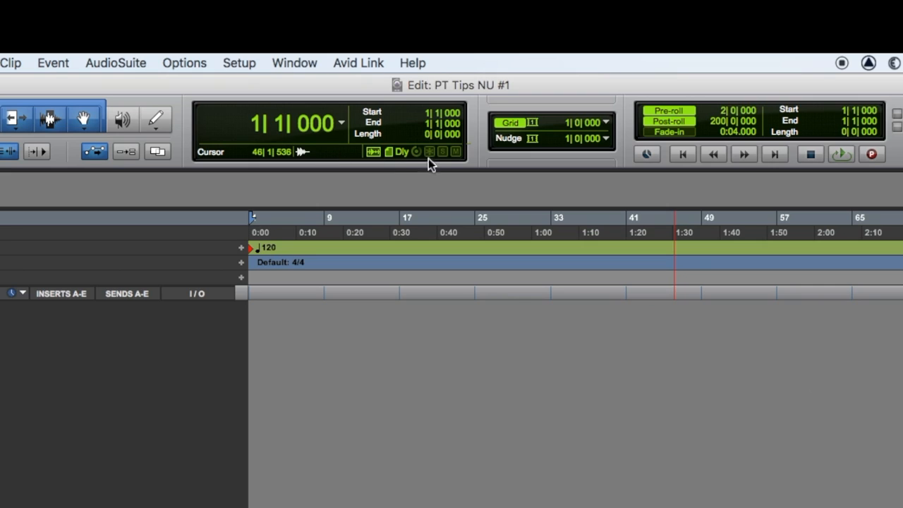
mouse_move(429, 152)
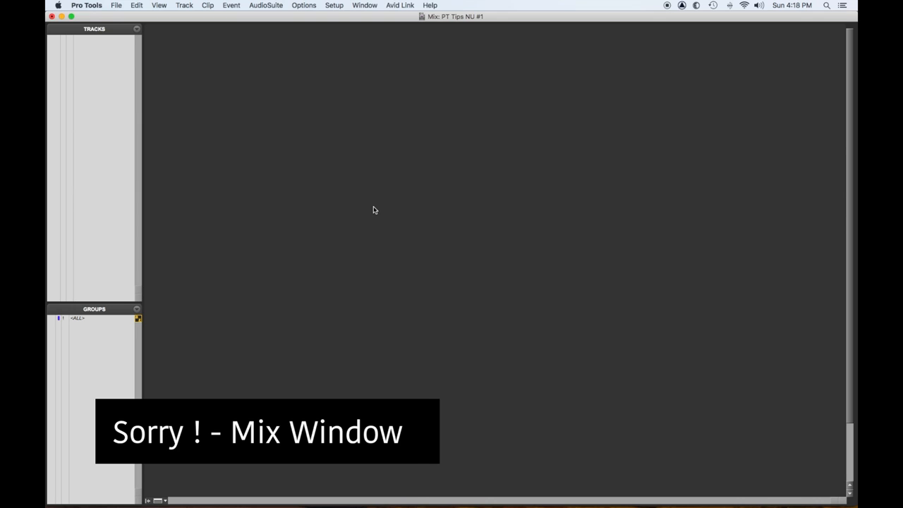
Step: Bring up the Edit window and review the Window menu's shortcuts without choosing one
left_click(364, 6)
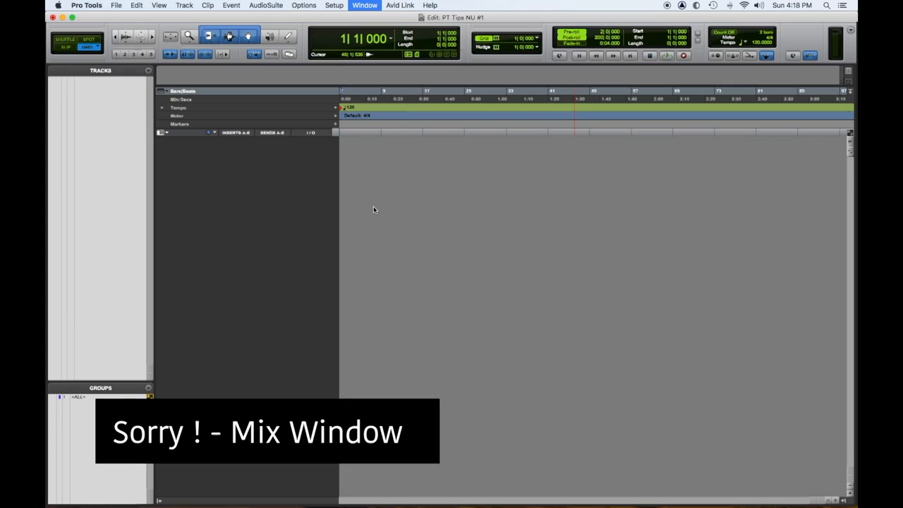
left_click(378, 5)
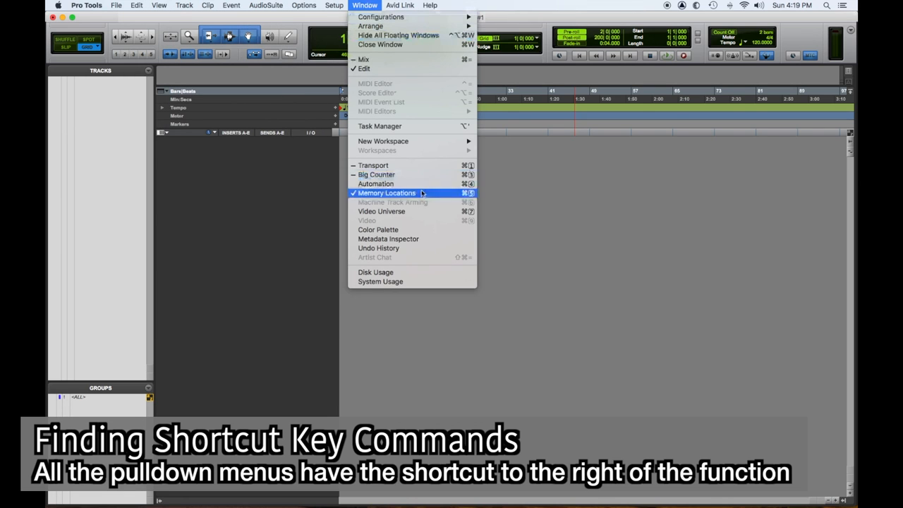
left_click(386, 192)
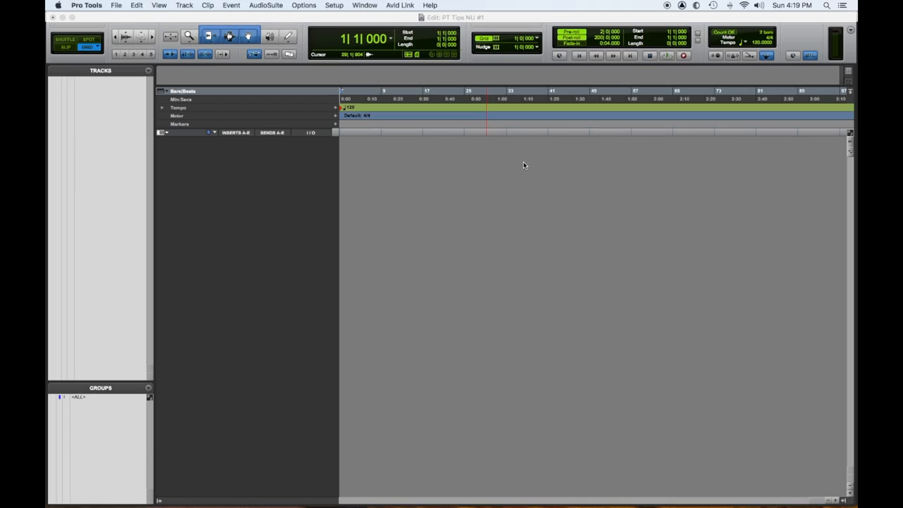